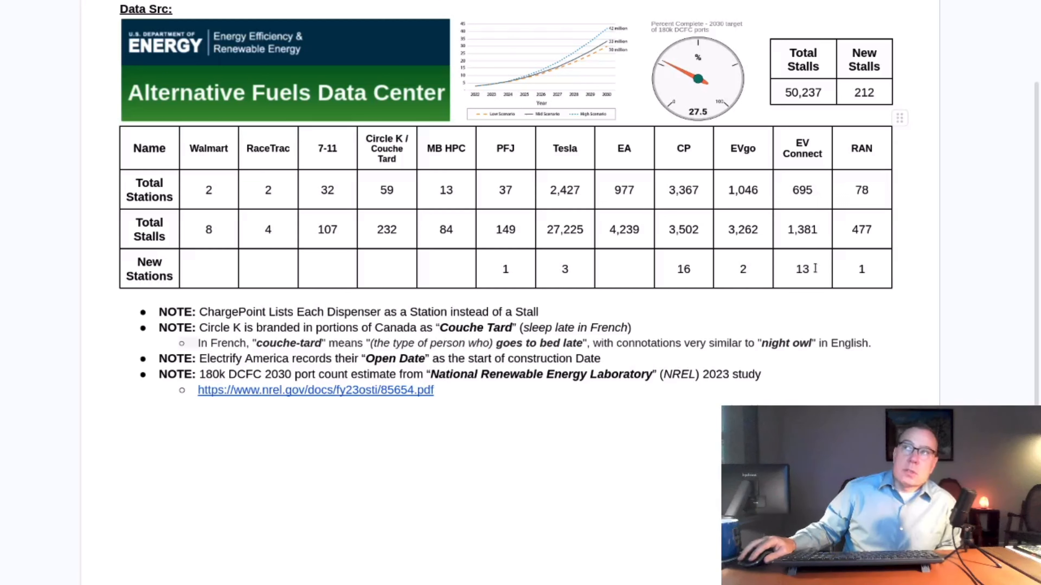
pyautogui.moveTo(869, 278)
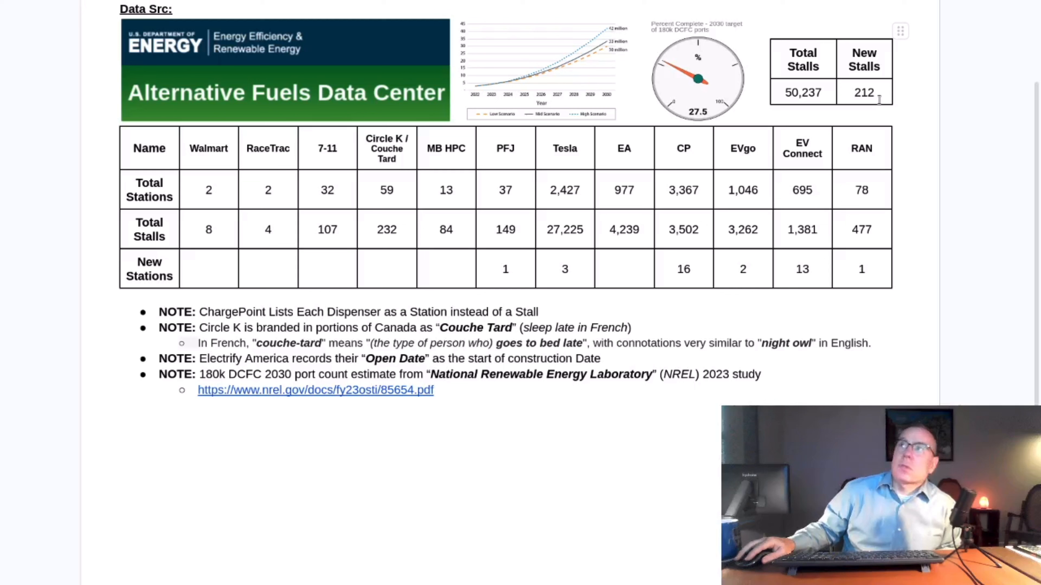
# Run the pasted eVgo query returning 37 Pilot/Flying J stations, then the Tesla Supercharger join query.
pyautogui.click(880, 93)
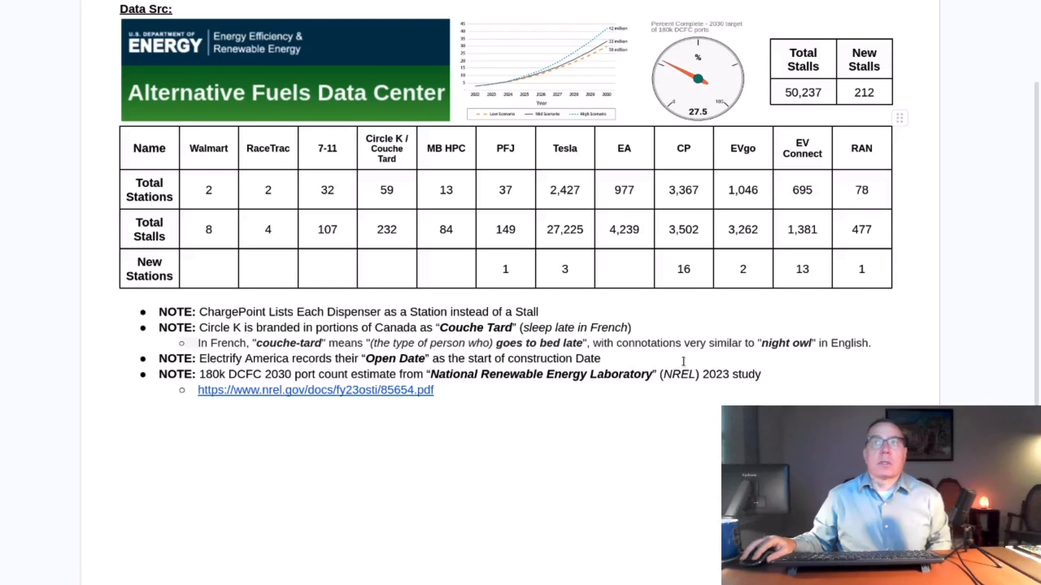
pyautogui.moveTo(605, 368)
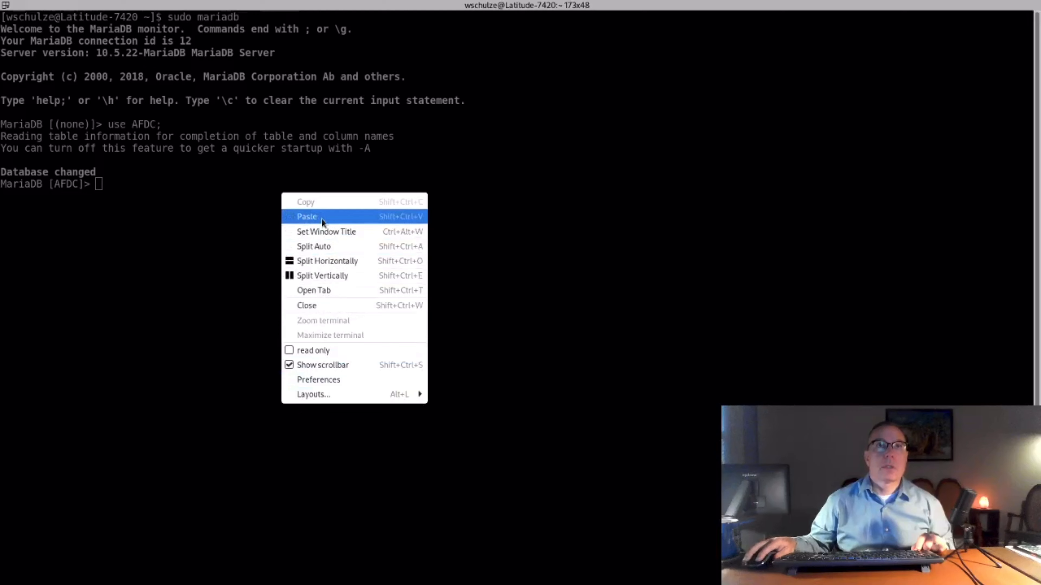
pyautogui.click(306, 216)
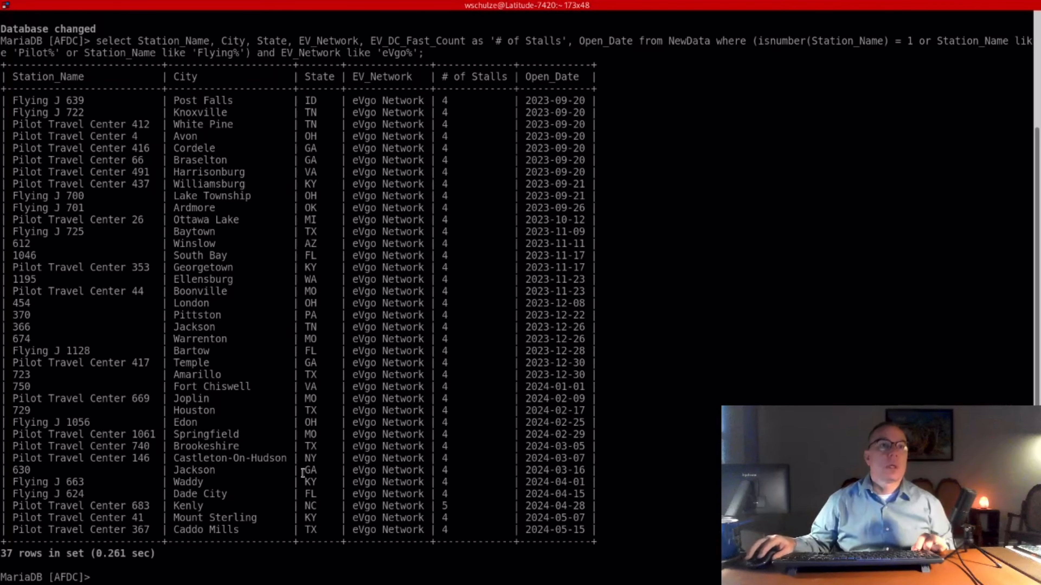
pyautogui.doubleClick(206, 530)
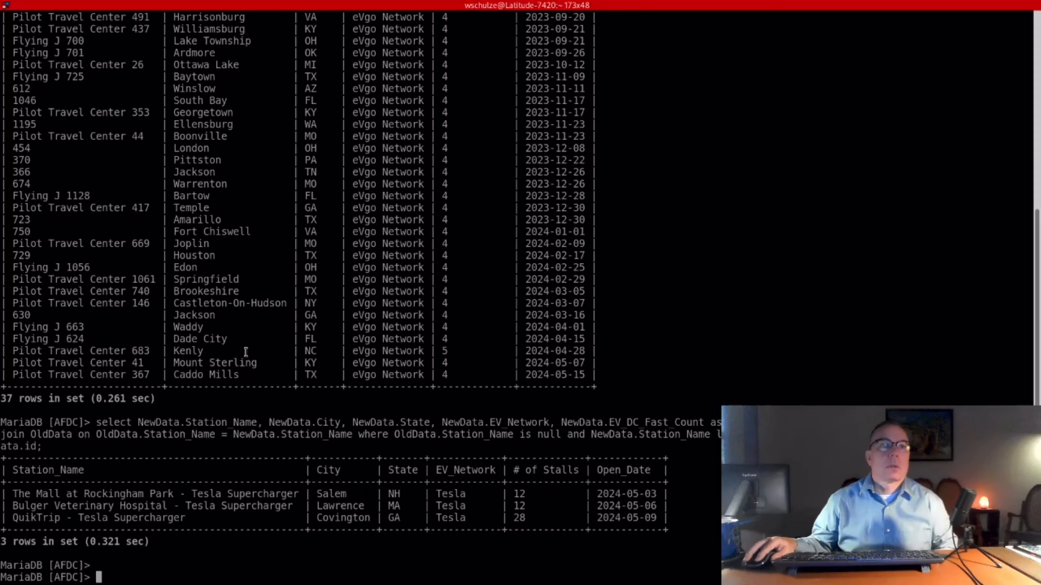
# Rerun the Tesla Supercharger query, returning Salem, Lawrence and Covington again.
pyautogui.press('Return')
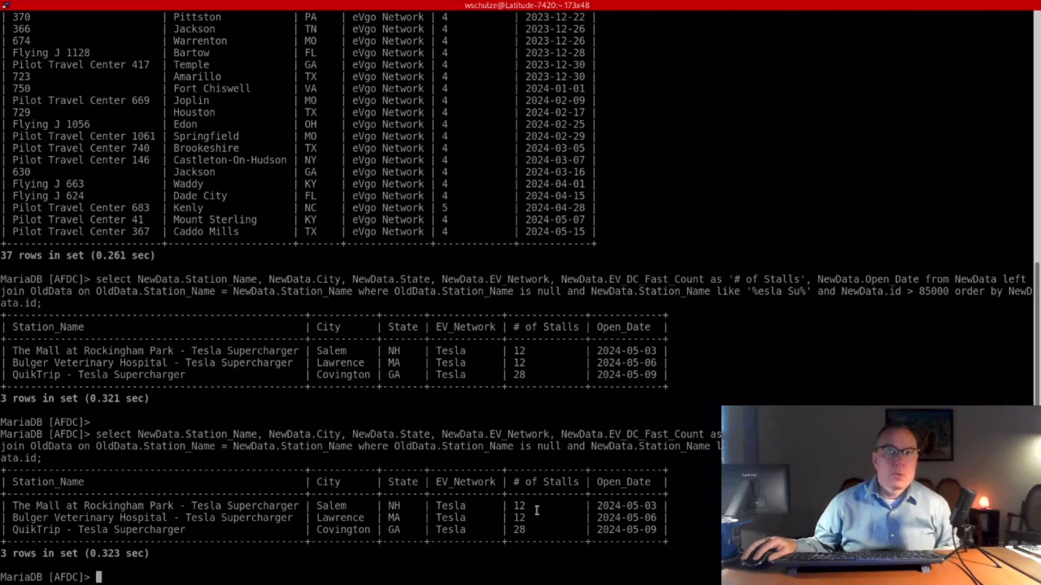
pyautogui.moveTo(495, 531)
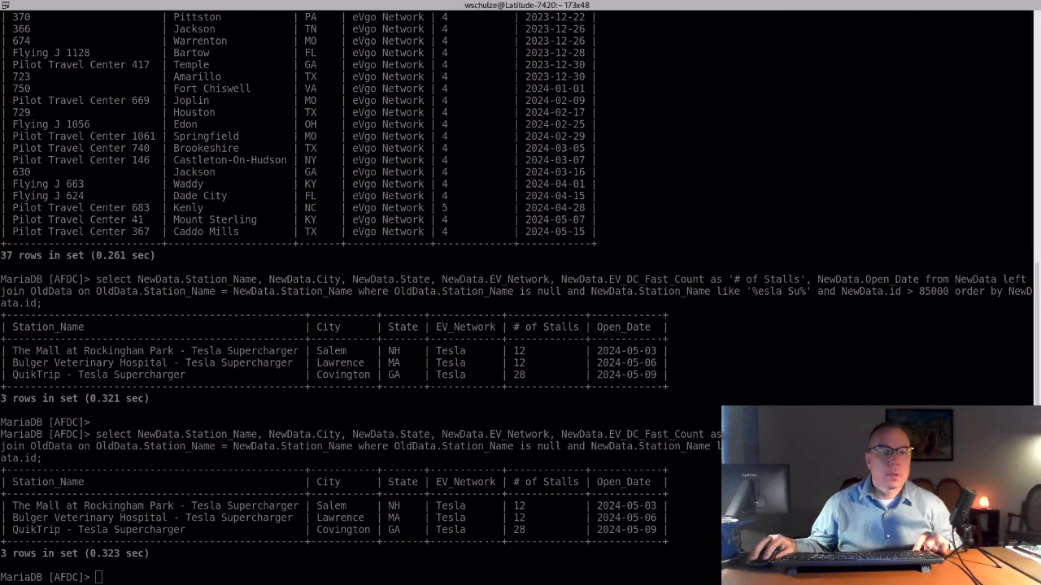
# Paste and run the ChargePoint left-join query returning 16 single-stall stations, Reading to Spokane.
pyautogui.rightClick(279, 359)
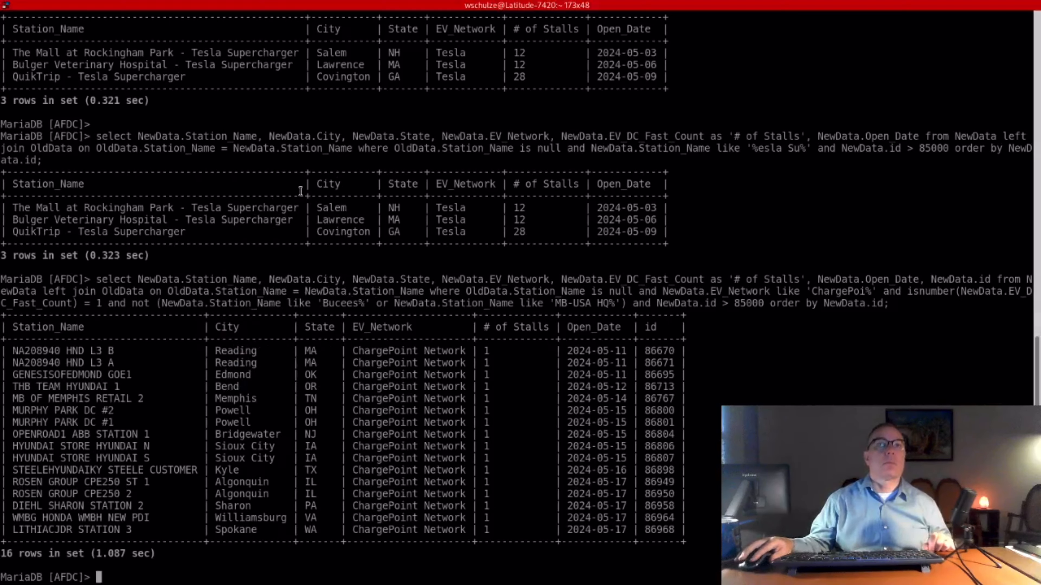
# Run the eVgo query excluding Pilot/Flying J, returning Downey Crossroads and Park & Shop.
pyautogui.press('Return')
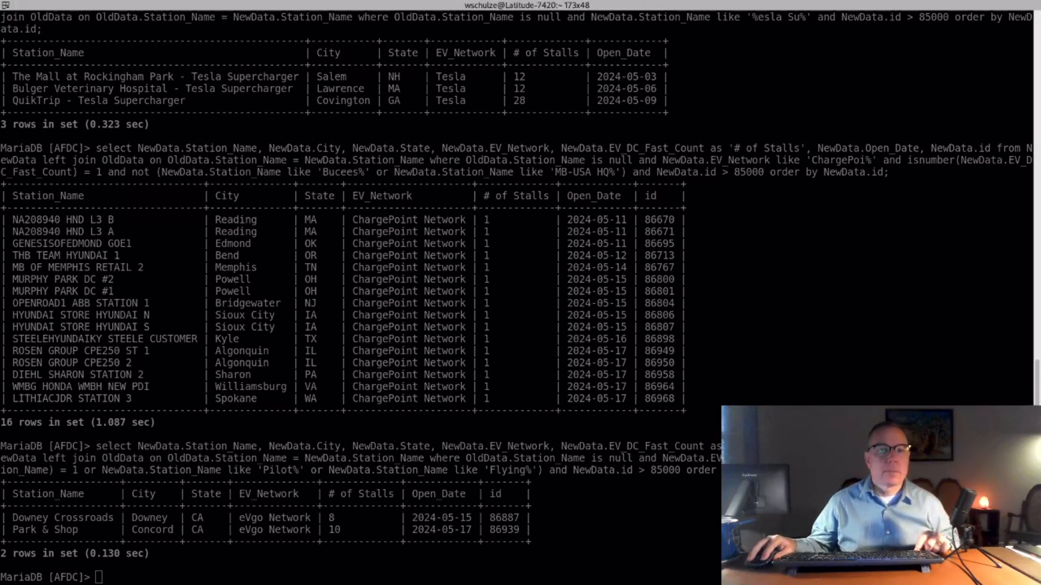
pyautogui.press('Return')
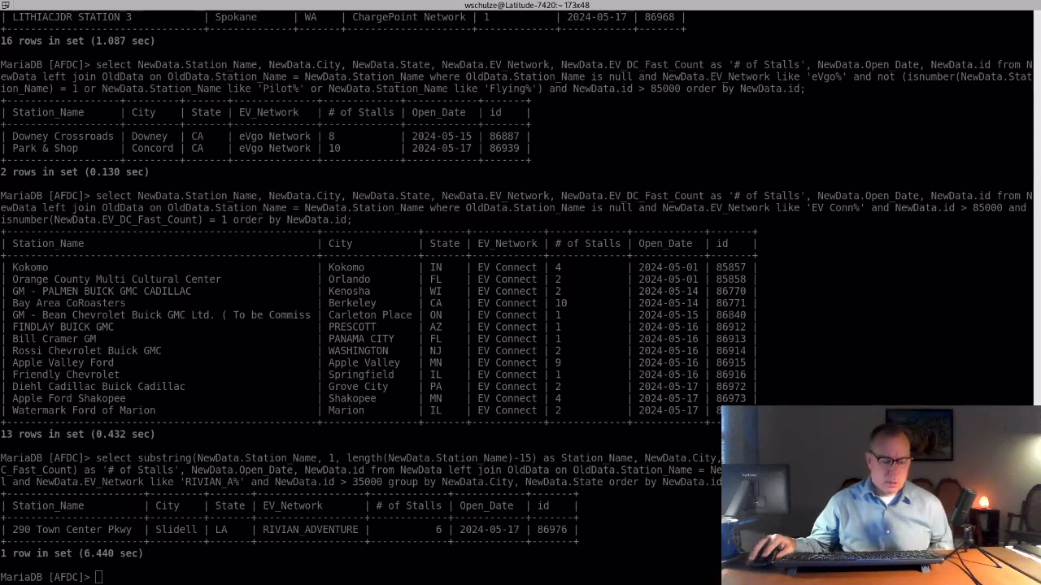
pyautogui.moveTo(360, 298)
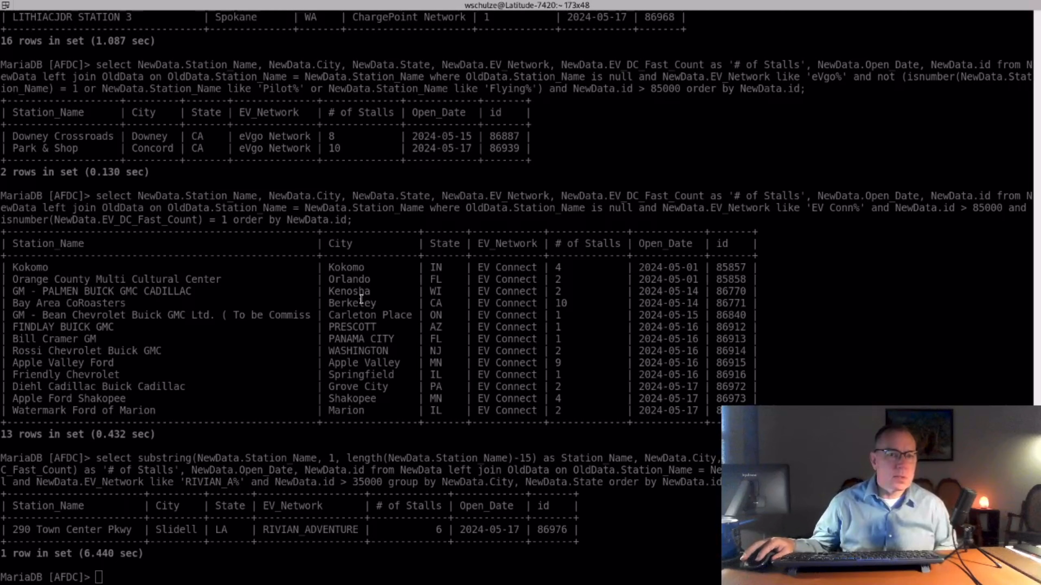
# Run the BP_P% query ordered by Open_Date and select the Gigahub Katy Fwy Westlake station name.
pyautogui.rightClick(376, 239)
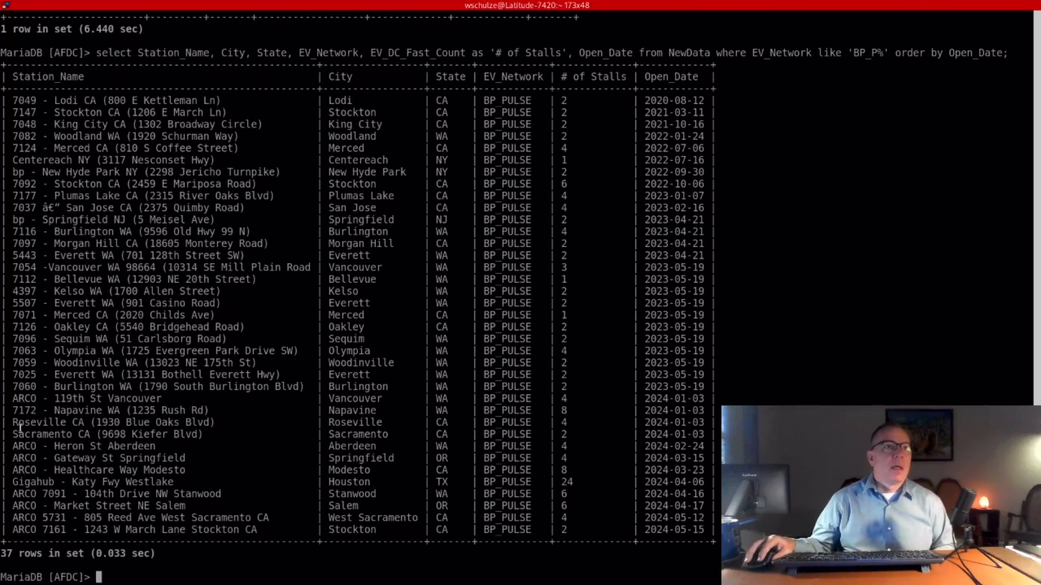
pyautogui.doubleClick(93, 482)
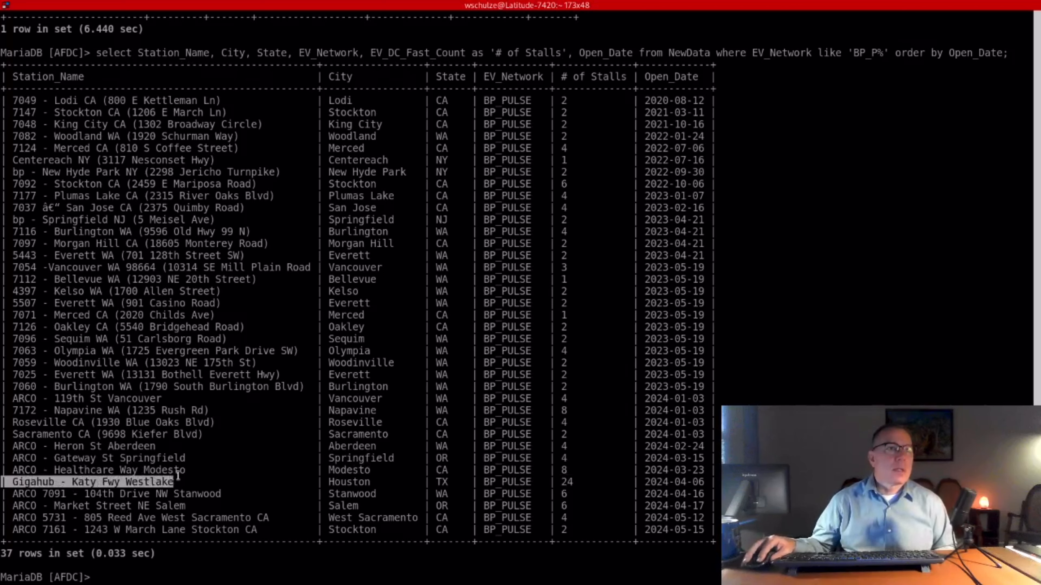